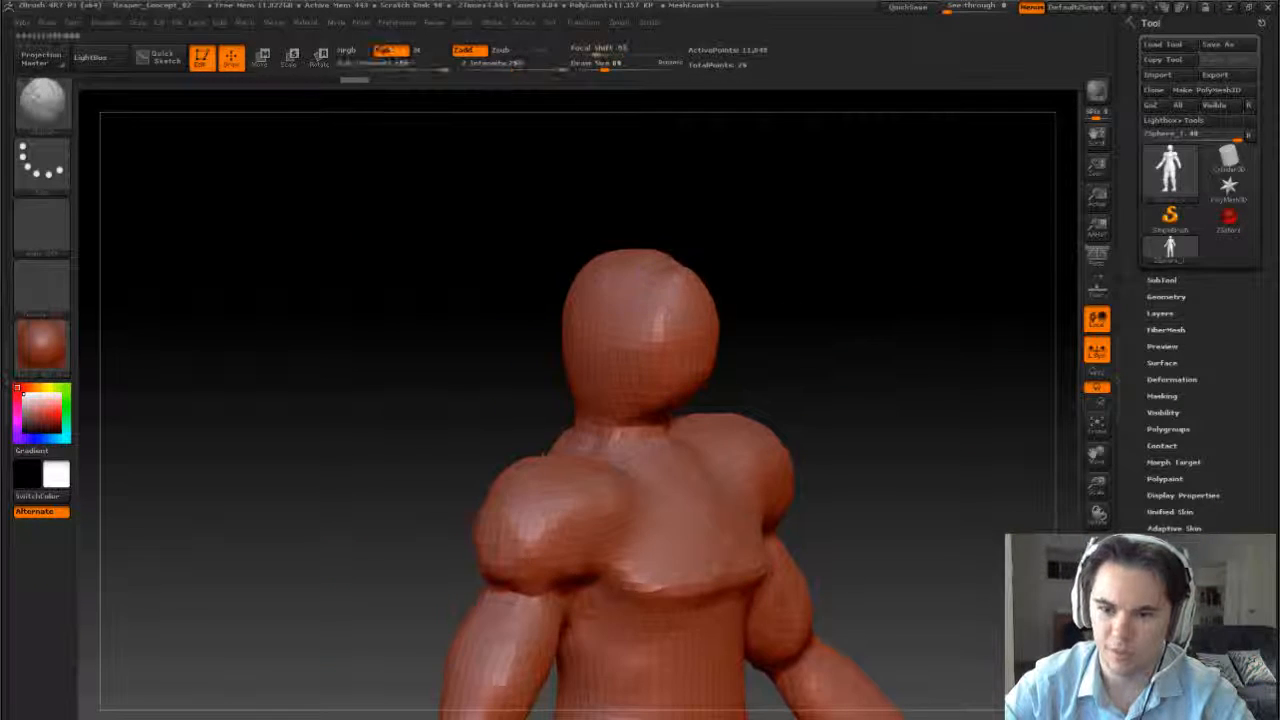
Drag on the canvas around the figure's hips with a sculpting brush.
{"action": "left_click_drag", "start_coordinate": [570, 400], "coordinate": [700, 420]}
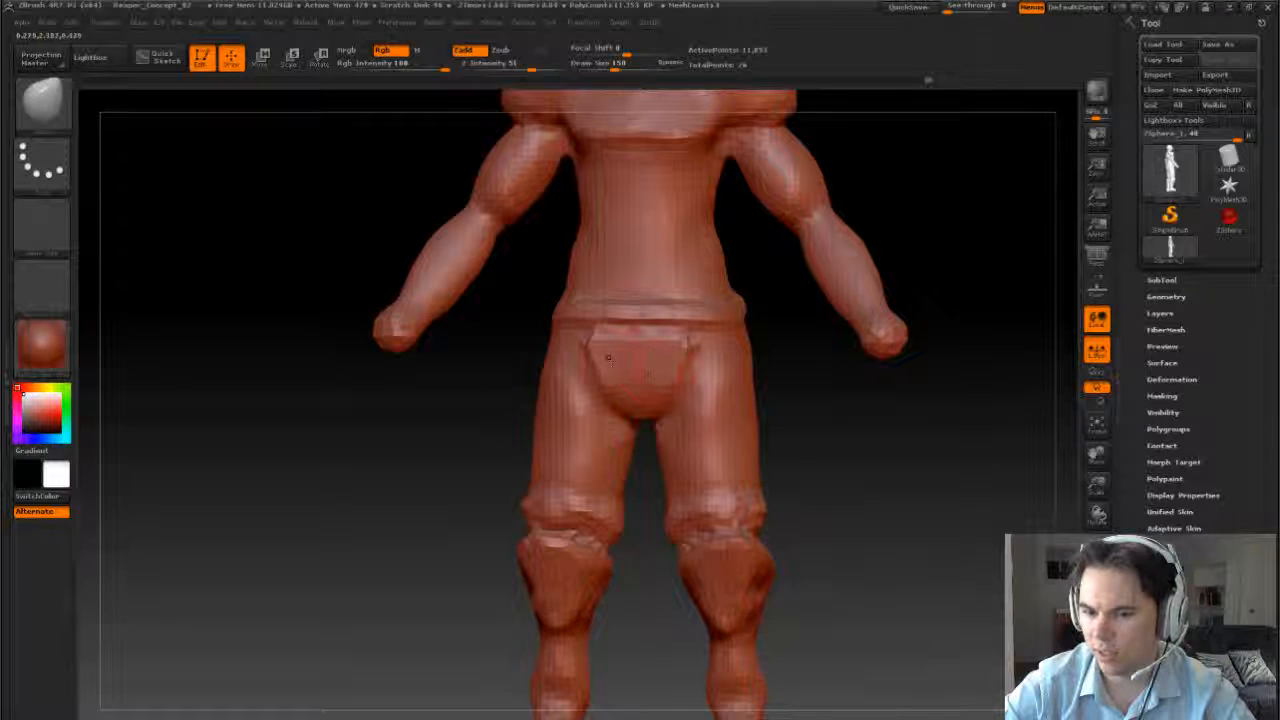
{"action": "left_click_drag", "start_coordinate": [610, 360], "coordinate": [646, 456]}
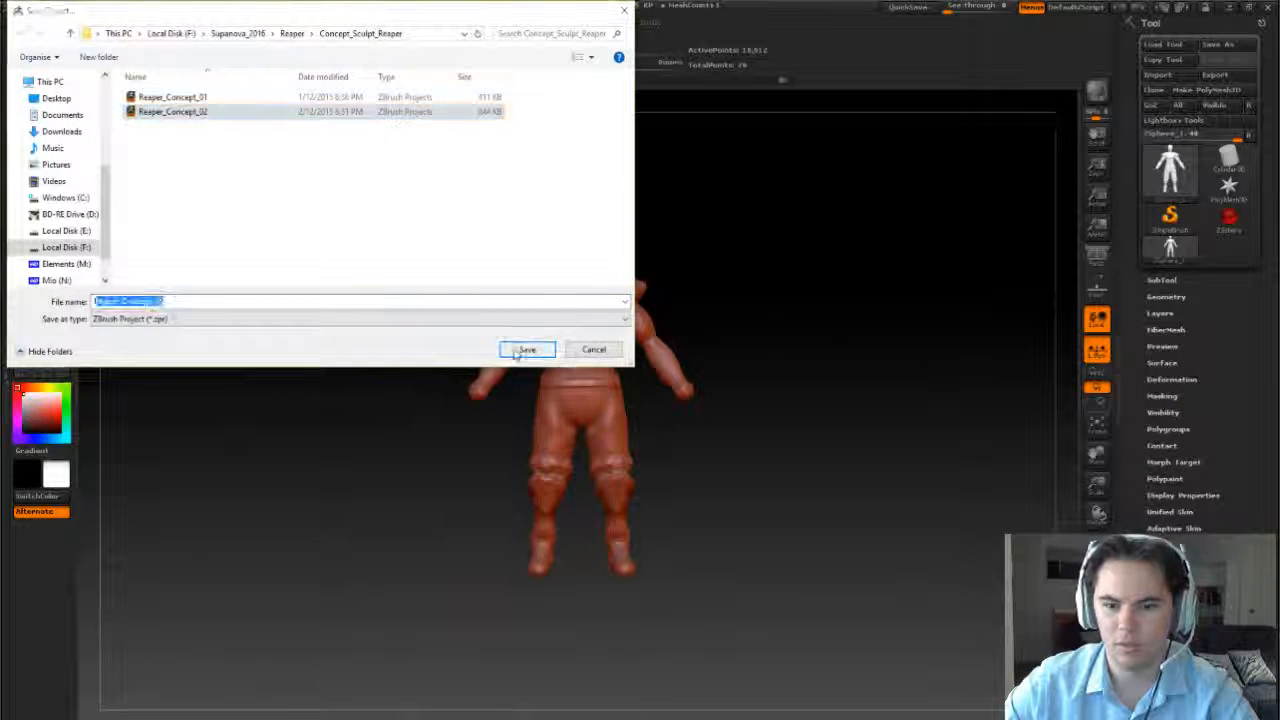
Confirm saving the character as project Reaper_Concept_02 in Concept_Sculpt_Reaper.
{"action": "left_click", "coordinate": [527, 349]}
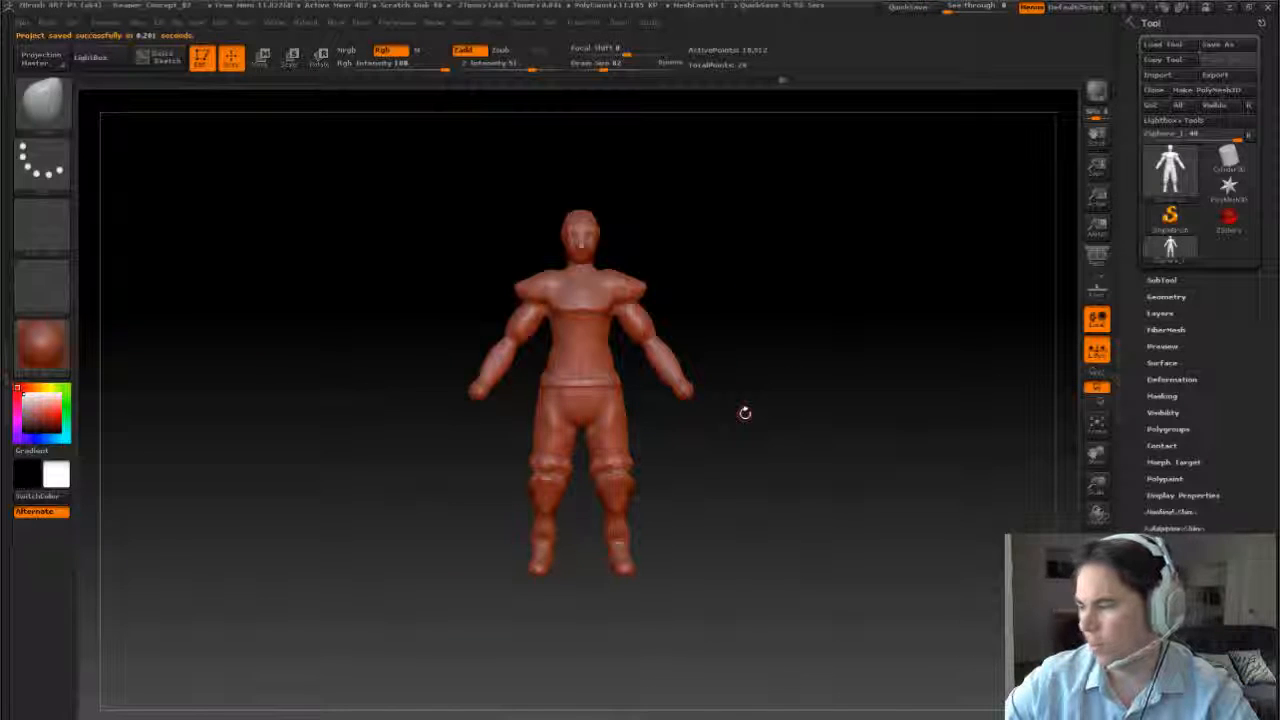